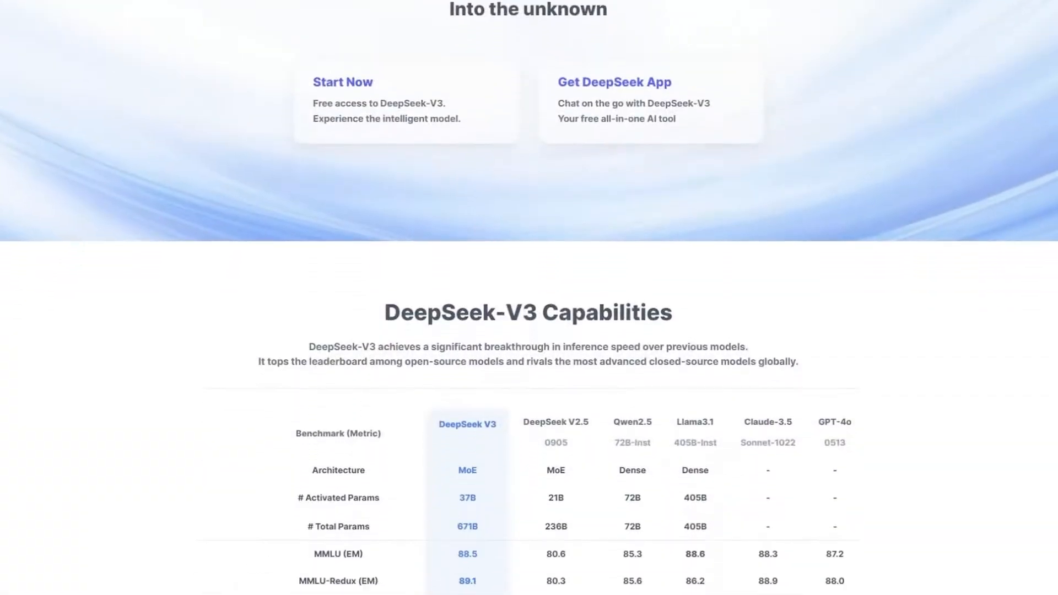
scroll("down", 3)
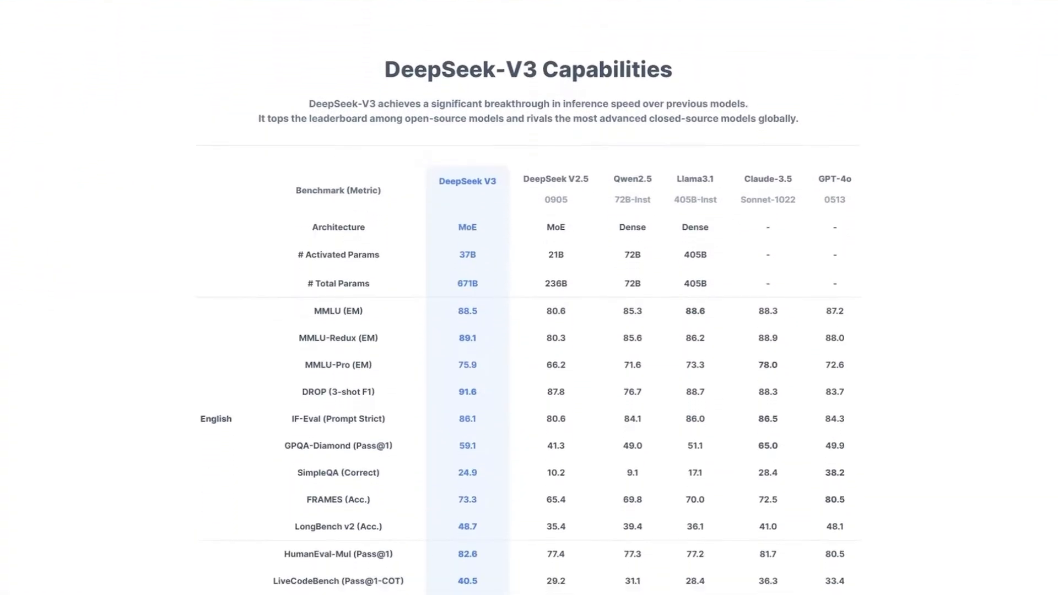
scroll("down", 3)
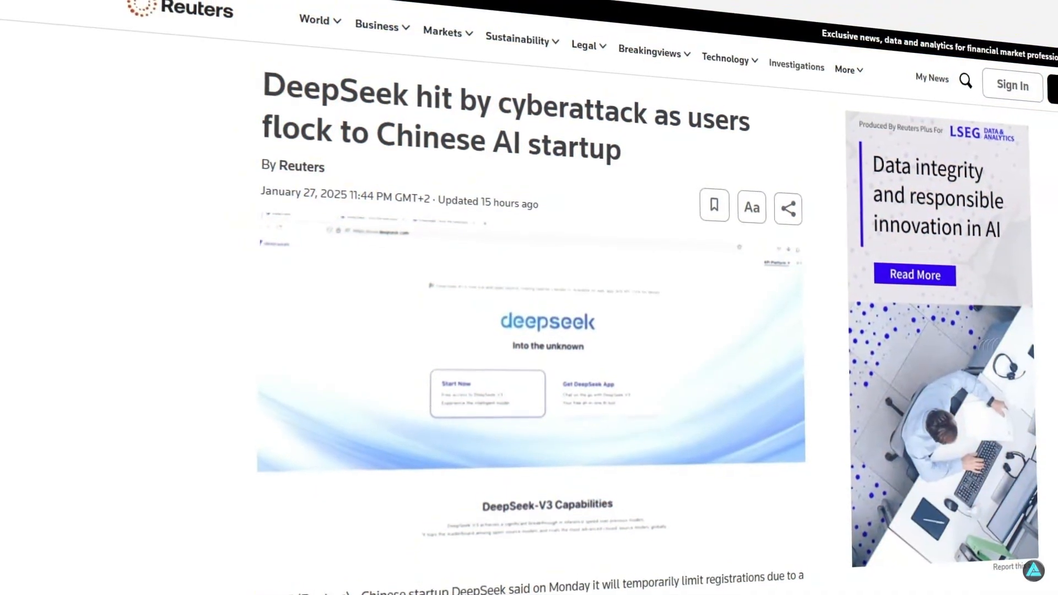
scroll("down", 3)
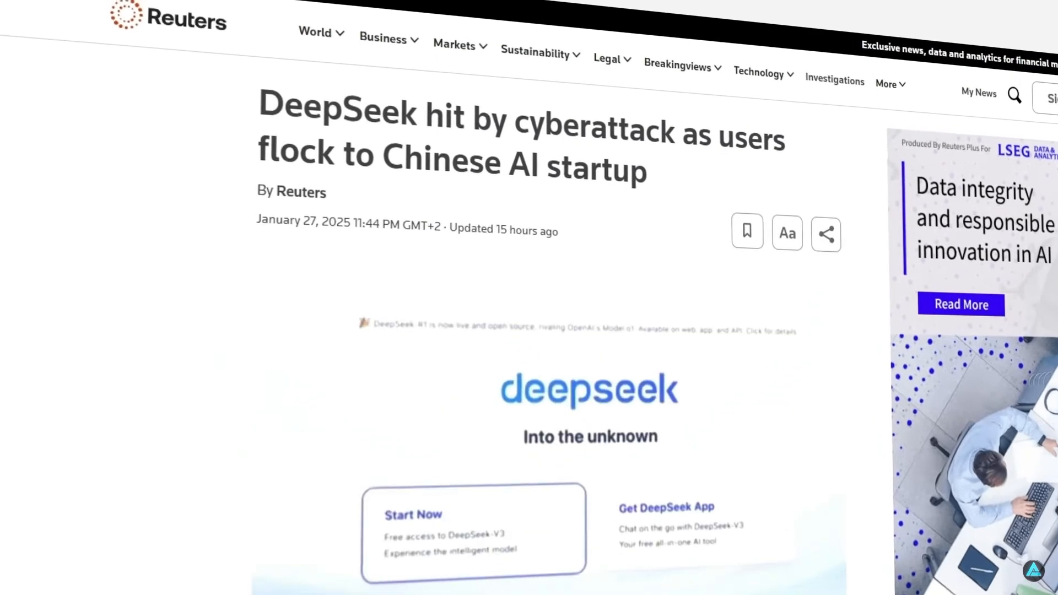
scroll("down", 3)
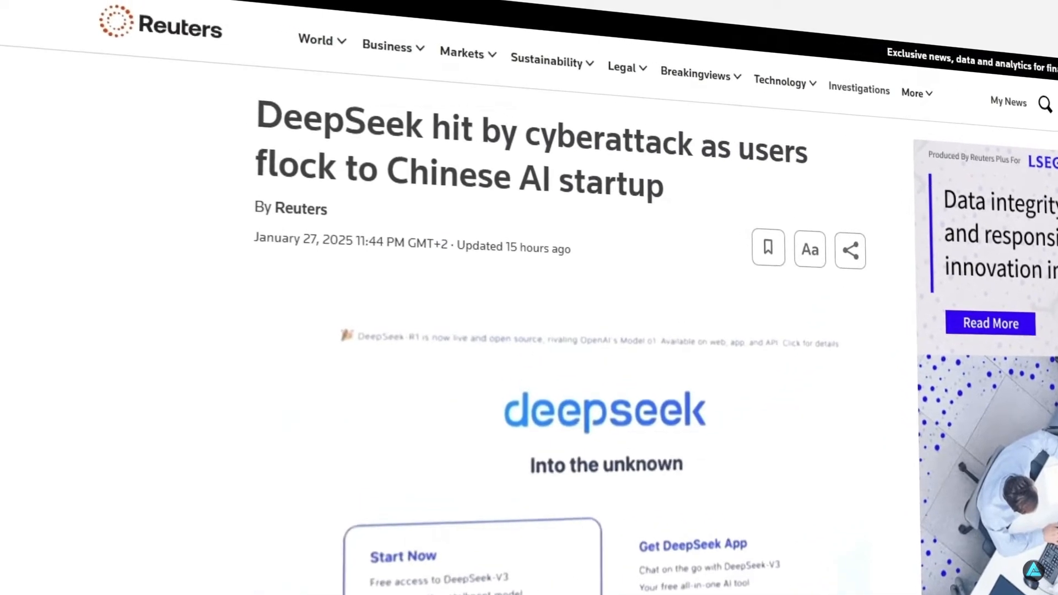